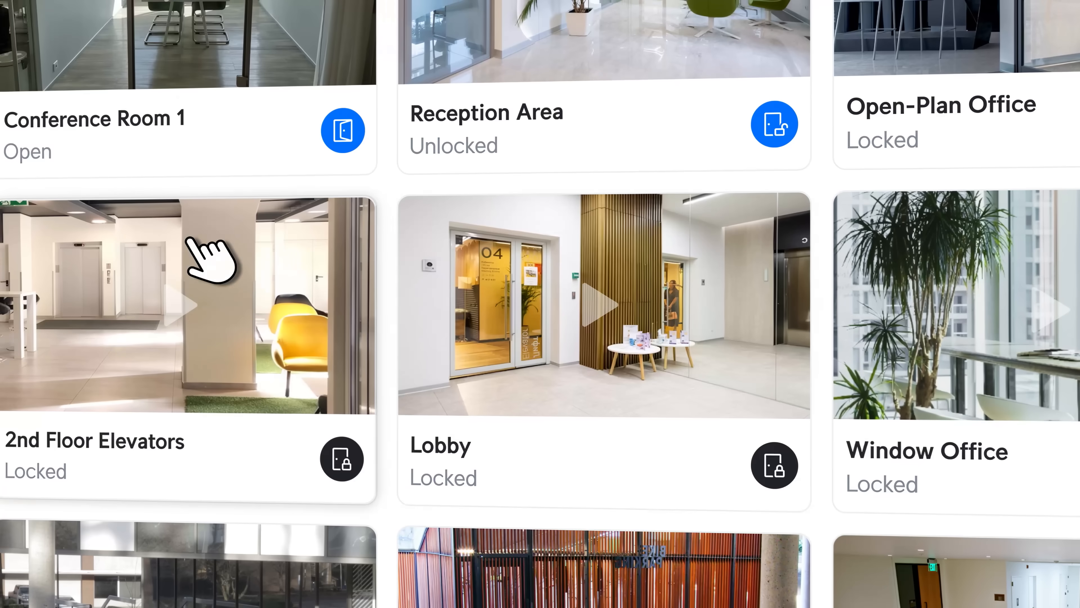
# Step: Unlock the Lobby door remotely from its card; it returns to Locked
pyautogui.click(774, 464)
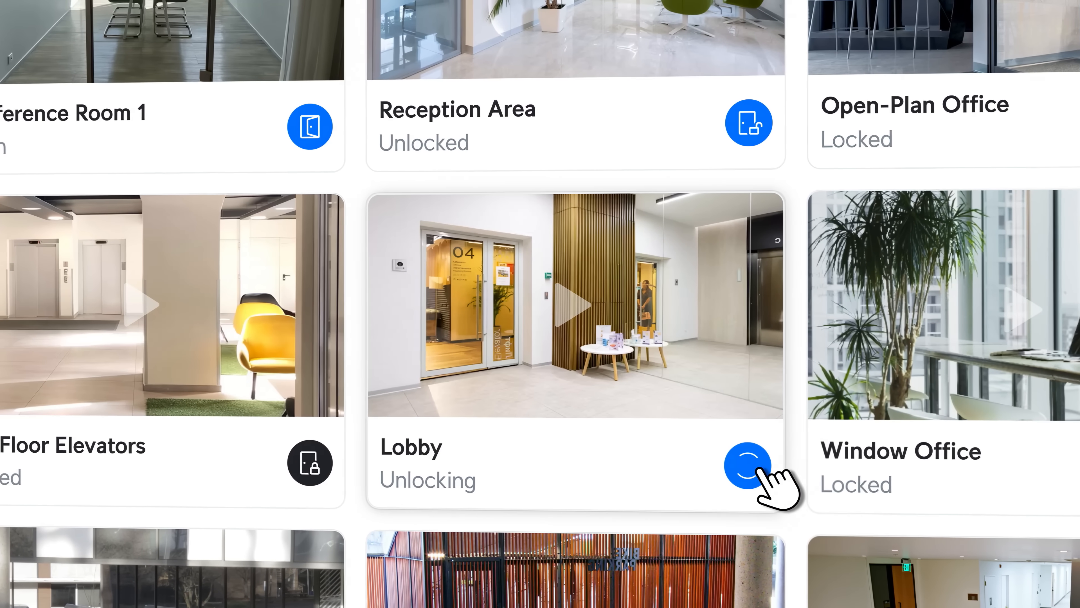
pyautogui.click(746, 465)
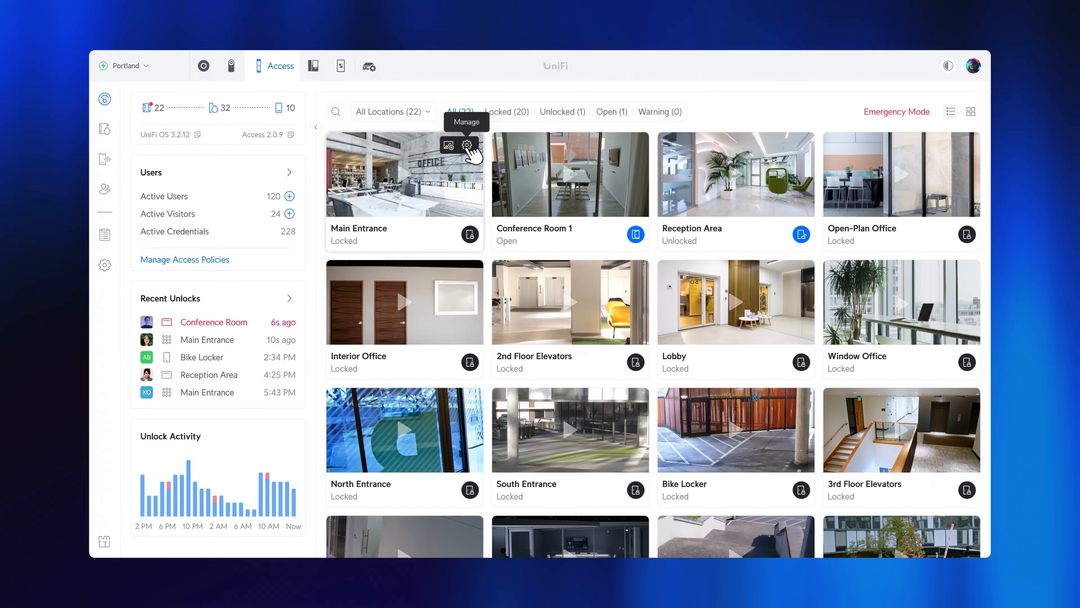
# Step: Review the Main Entrance door details and apply the Limited Portland Policy to all users
pyautogui.click(467, 144)
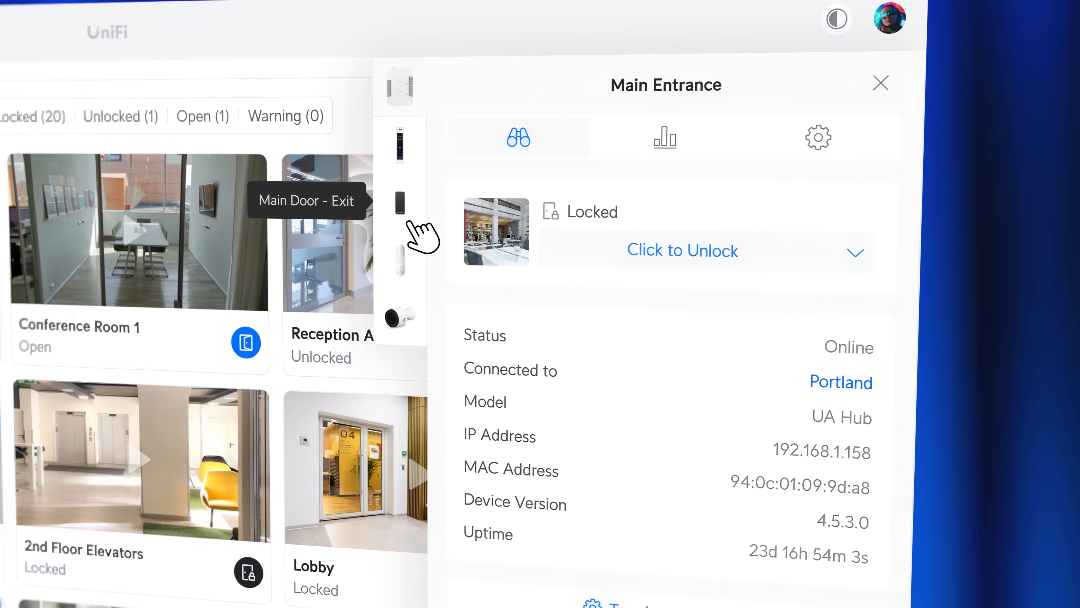
pyautogui.moveTo(413, 316)
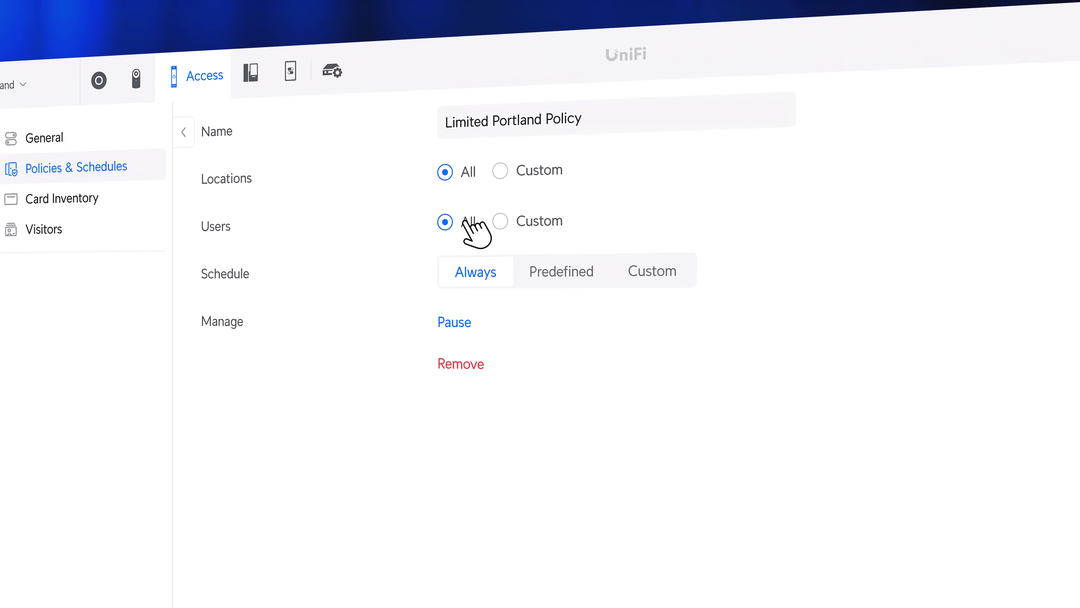
pyautogui.click(500, 221)
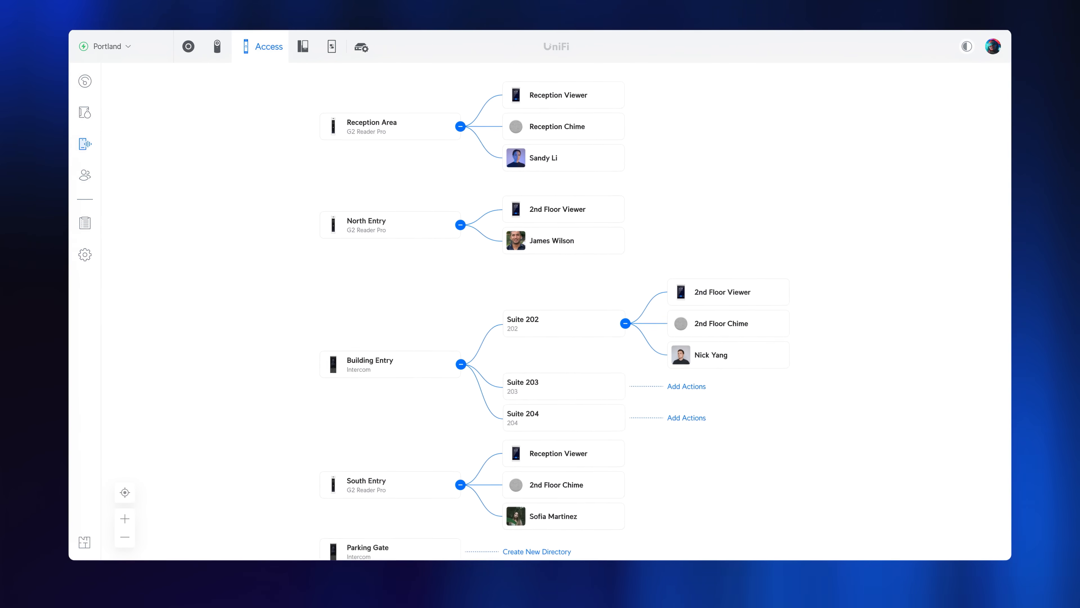
# Step: Expand the Parking Gate intercom's suite directory on the caller flow map
pyautogui.scroll(3)
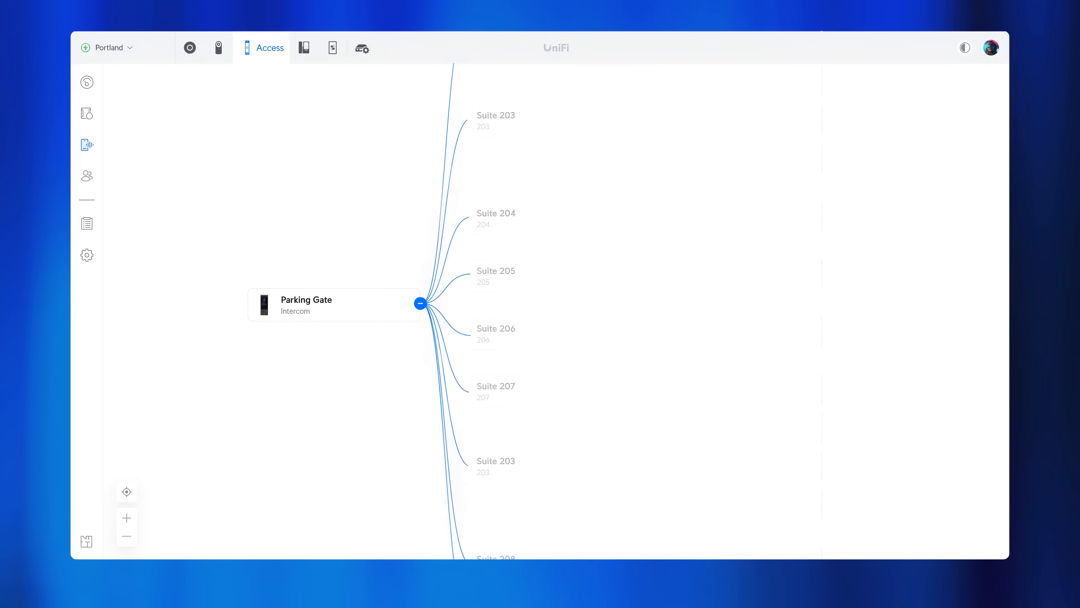
pyautogui.click(421, 303)
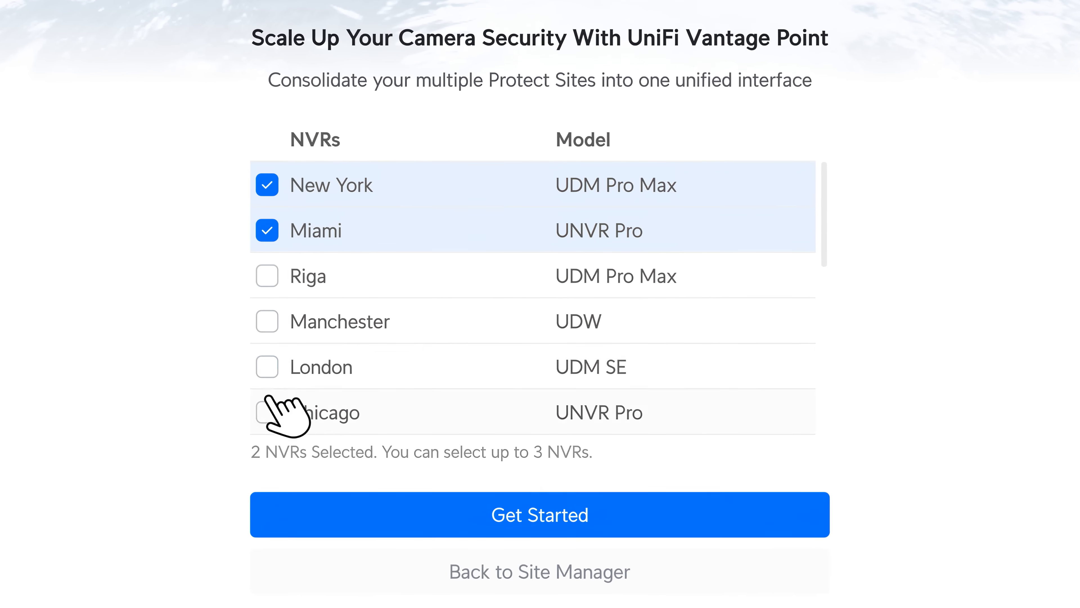
# Step: Add the Chicago NVR to New York and Miami and start the combined Vantage Point site
pyautogui.click(539, 514)
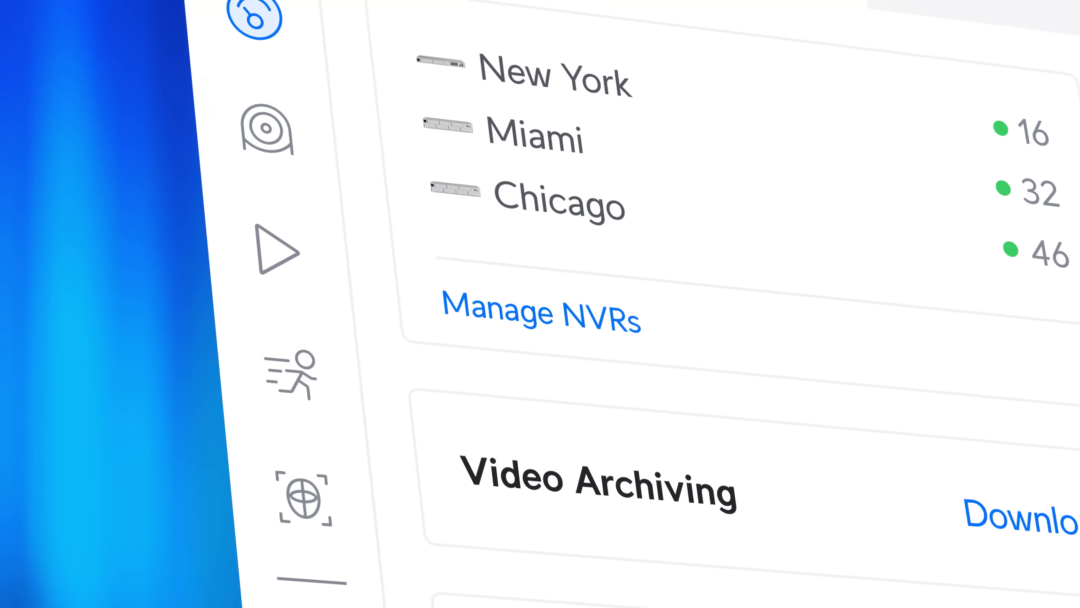
pyautogui.click(62, 187)
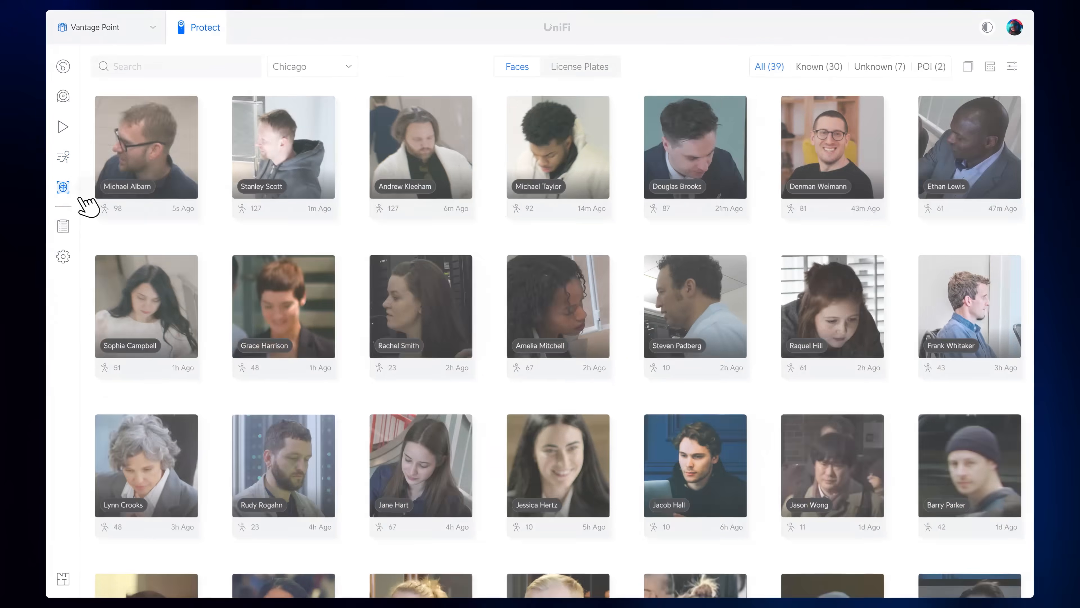
# Step: Filter the Vantage Point faces gallery to Portland's 27 detected faces
pyautogui.click(311, 67)
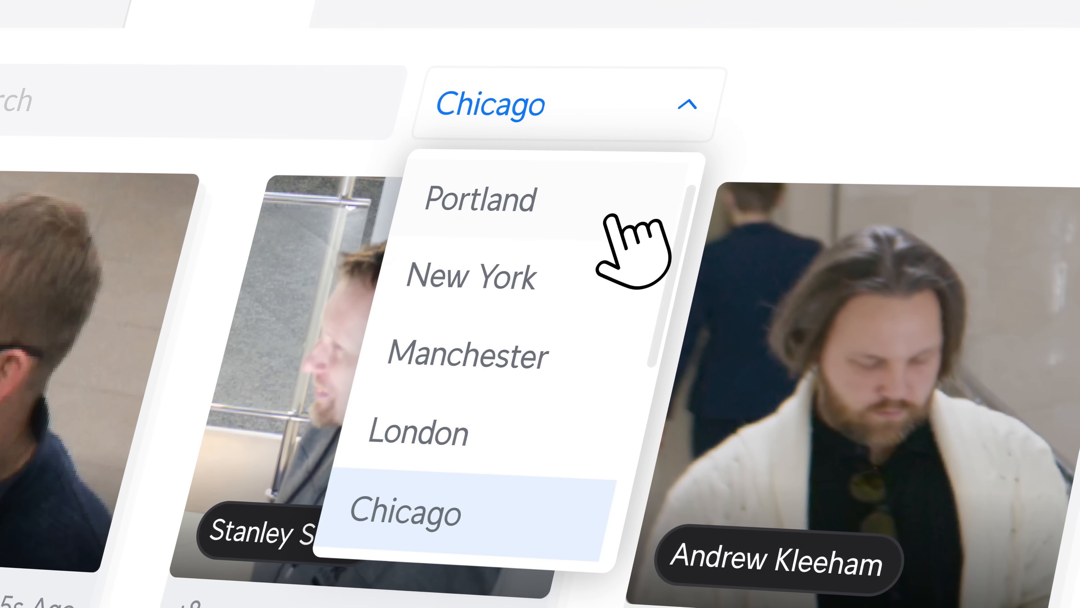
pyautogui.click(479, 199)
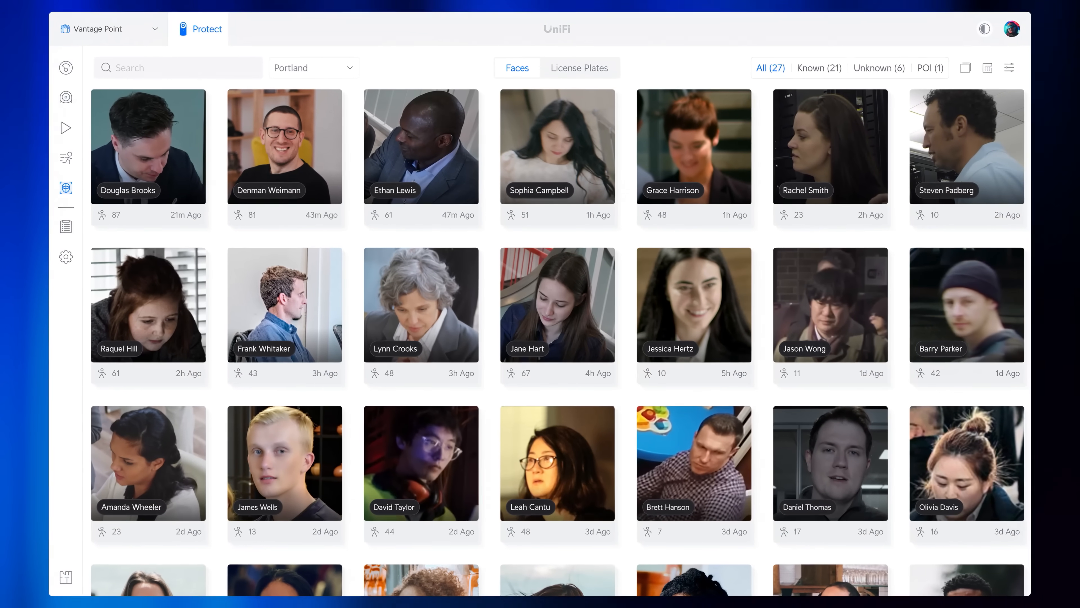